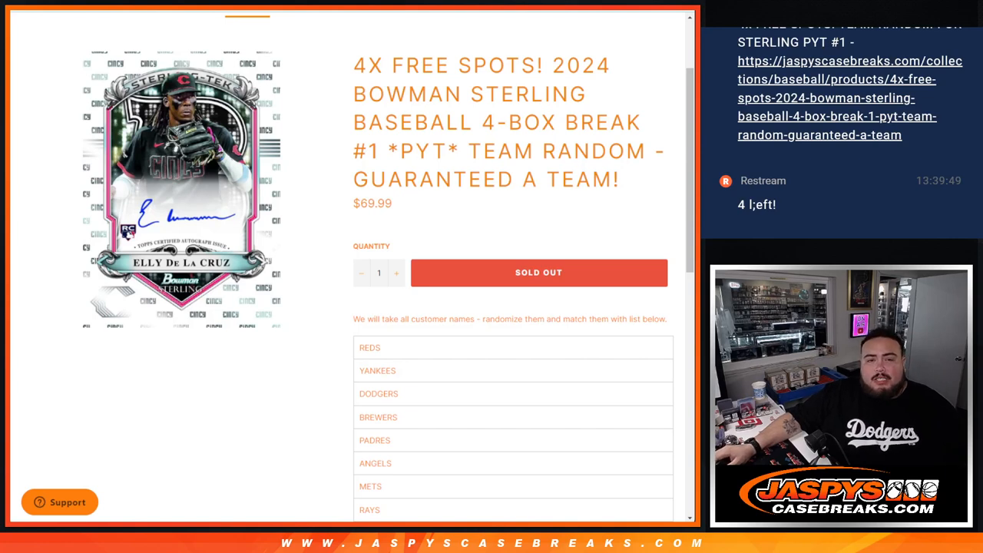
- Review the break's MLB team list, then bring up the RANDOM.ORG dice roller
drag(587, 65, 592, 123)
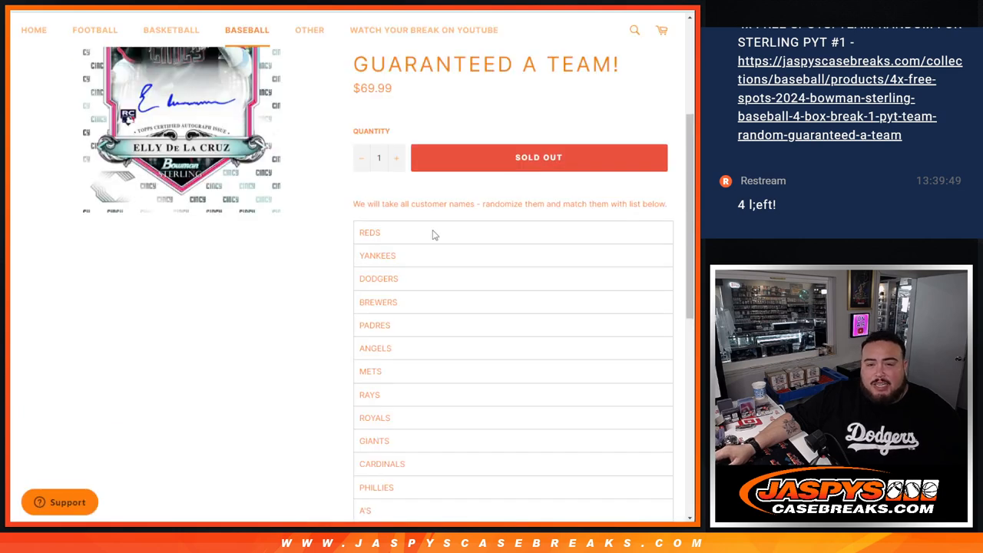
mouse_move(356, 262)
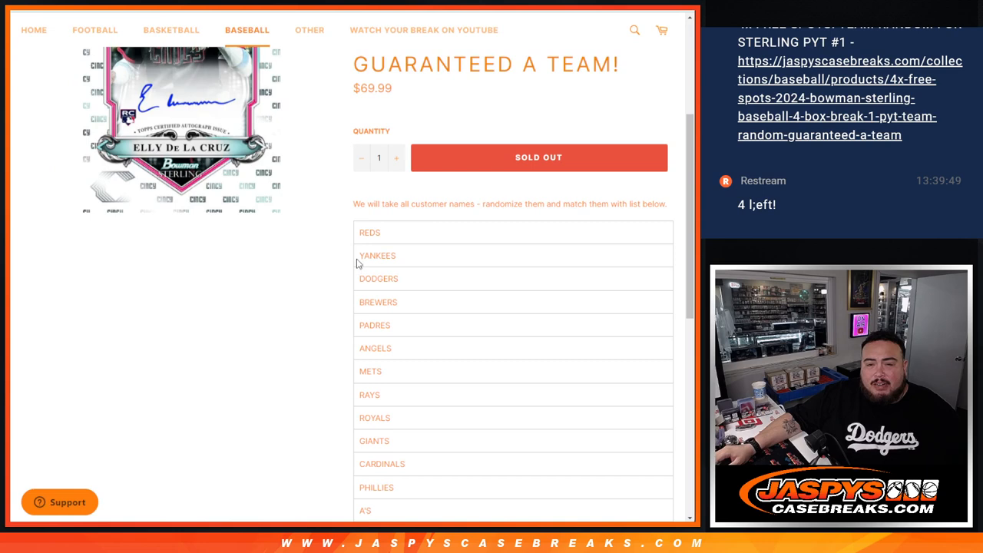
double_click(369, 232)
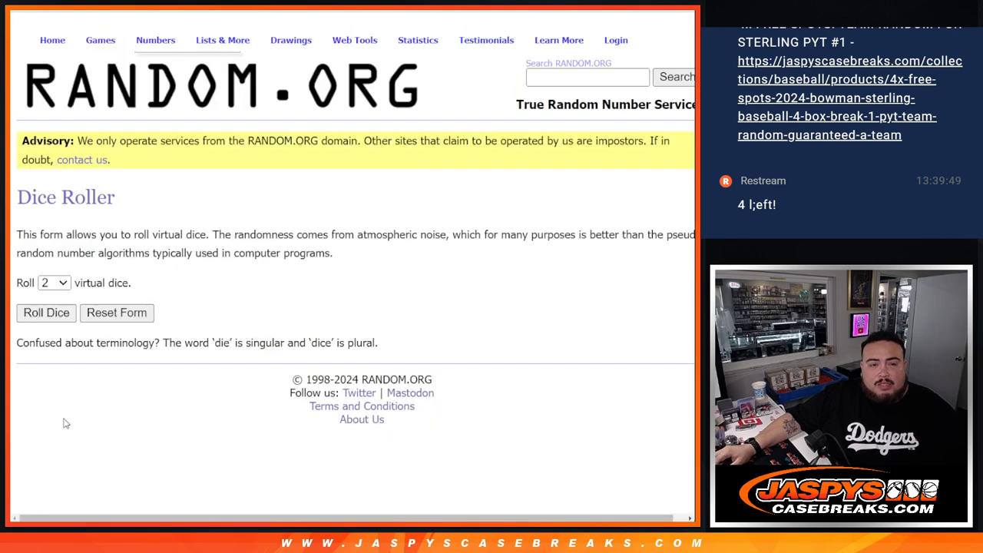
- Roll the two virtual dice, getting a four and a one
click(46, 313)
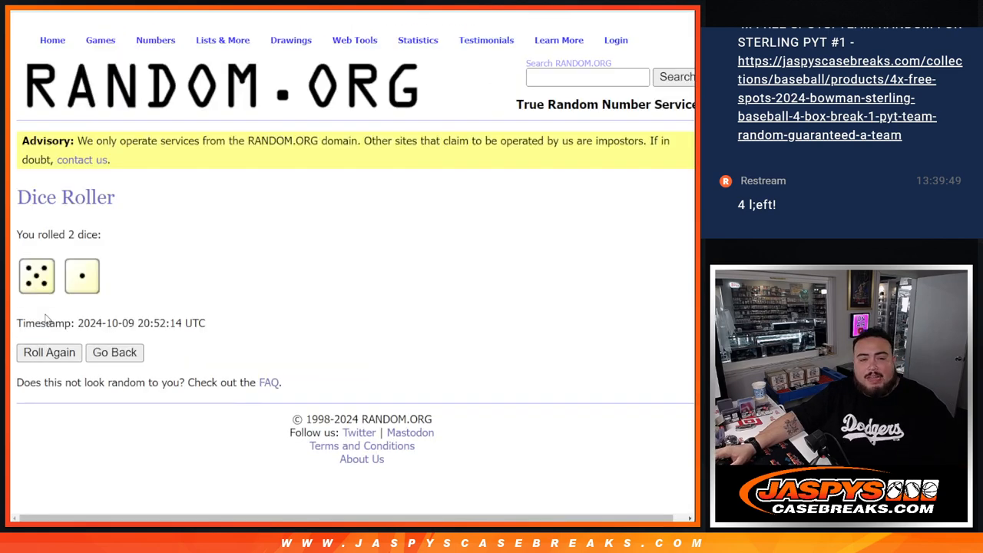
mouse_move(114, 301)
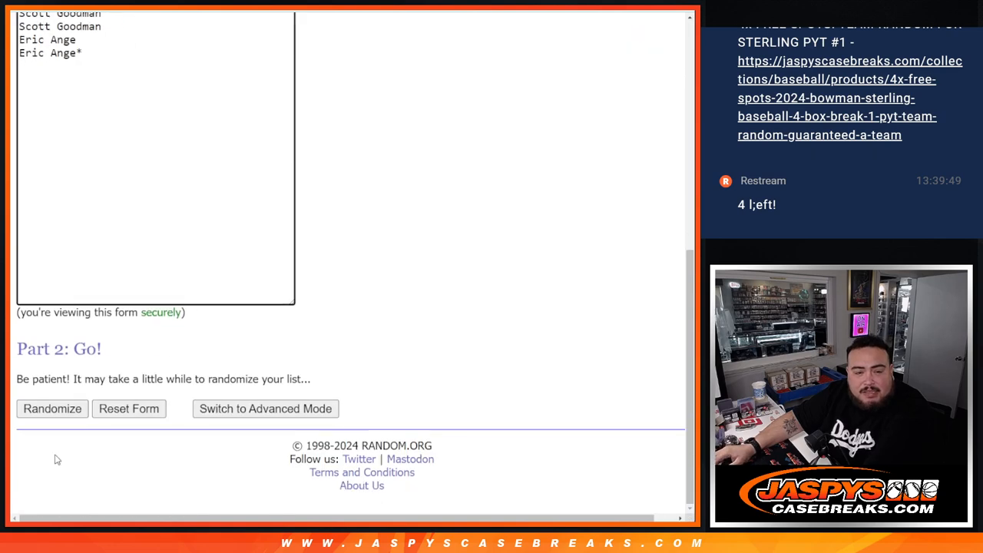
- Shuffle the 11-name list three times and take its top four names back to the entry list
click(53, 408)
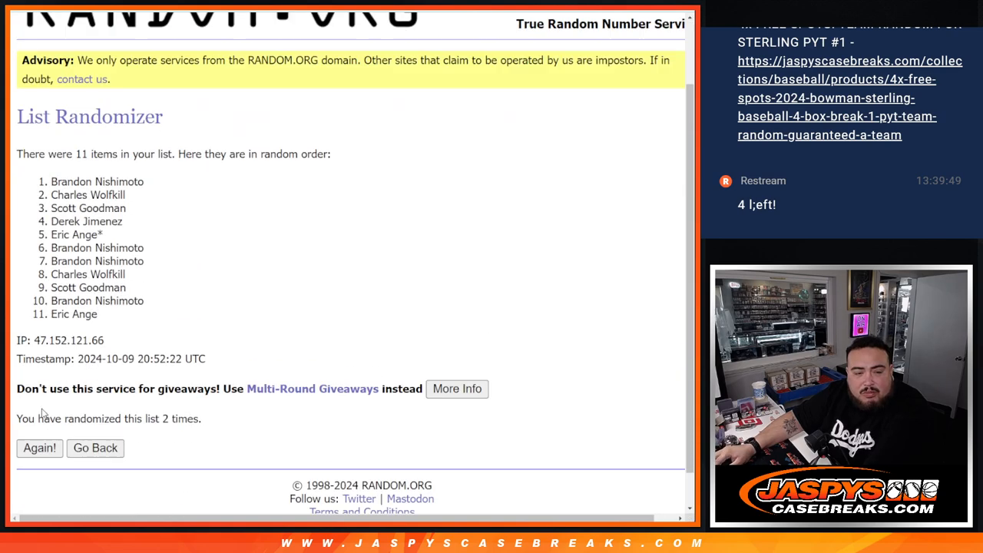
click(40, 449)
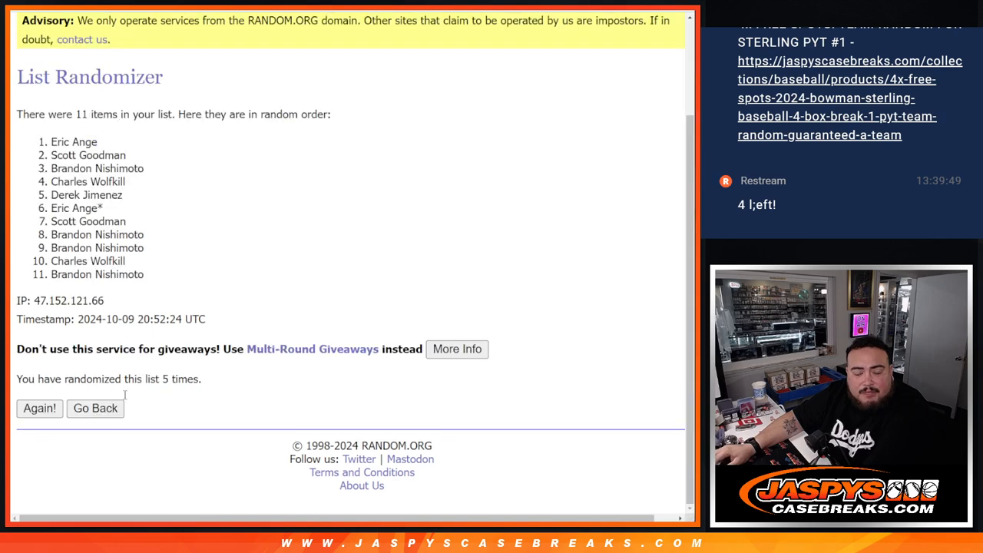
click(40, 409)
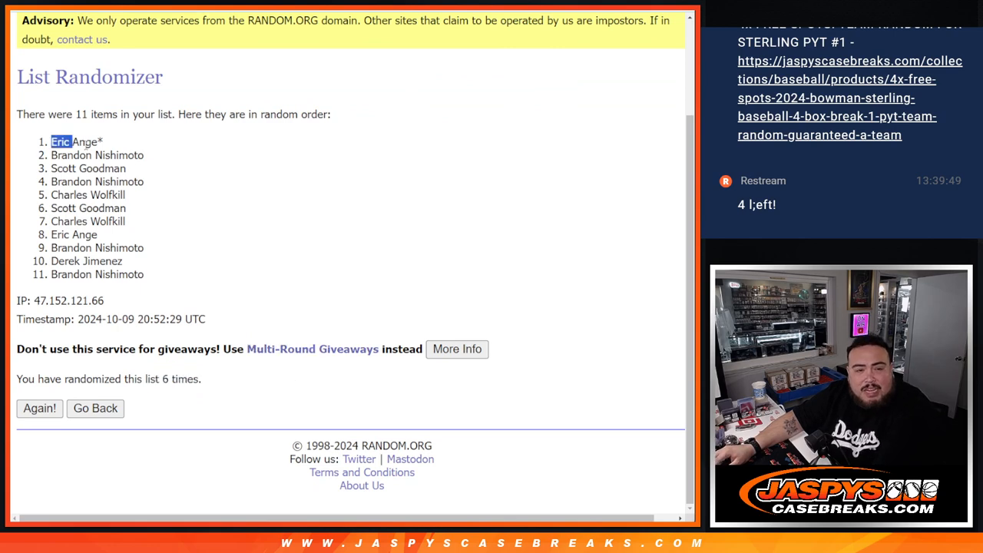
drag(53, 142, 126, 167)
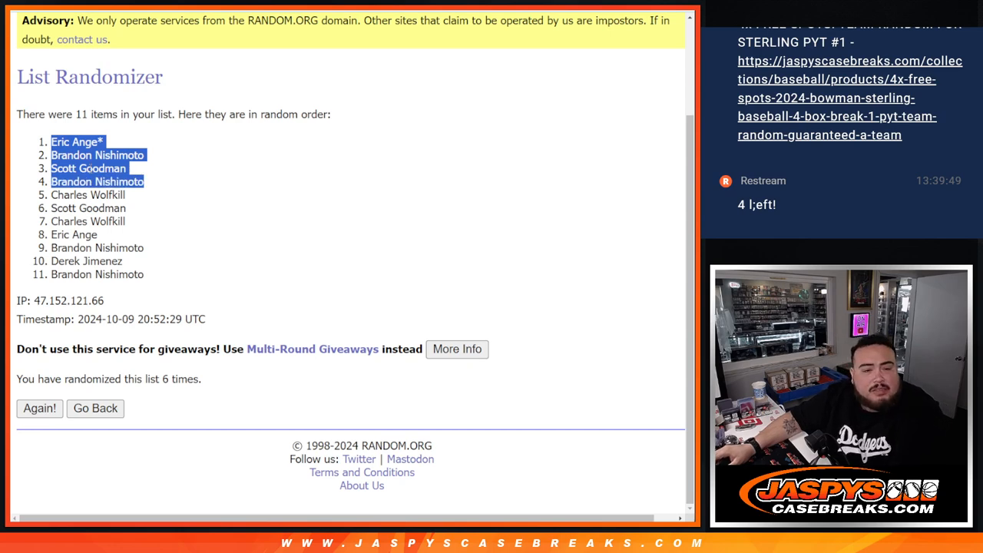
click(95, 408)
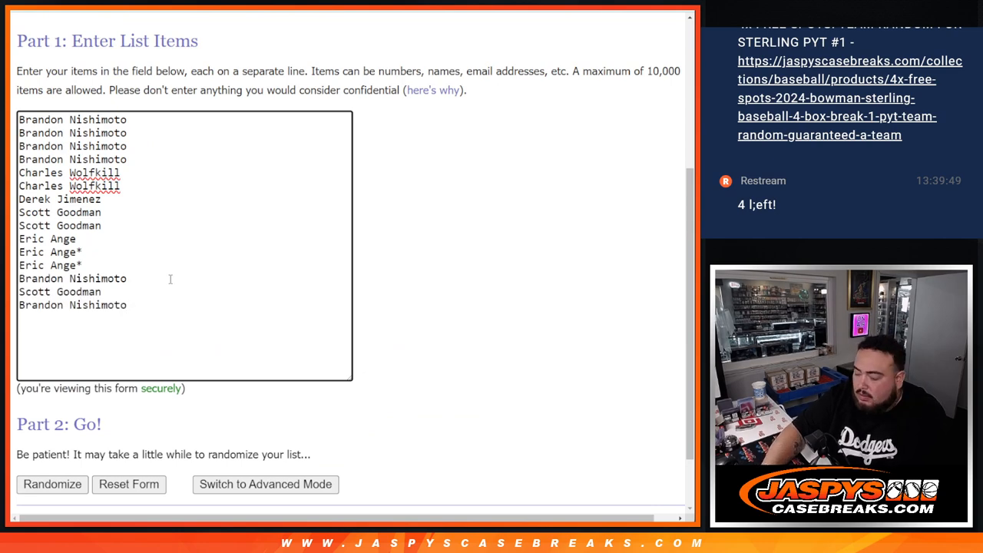
- Mark the four added names with + and shuffle the 15-name list three times
text(+)
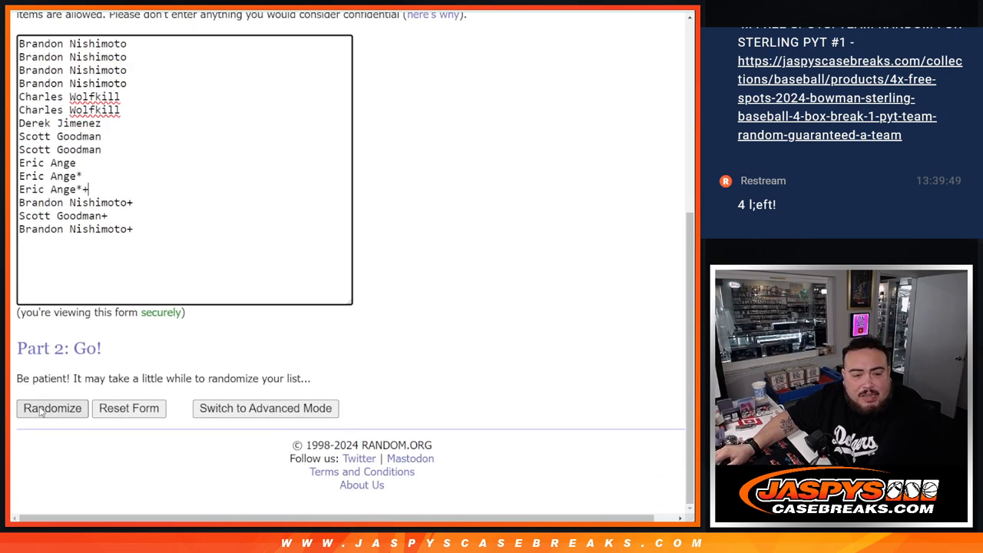
click(52, 409)
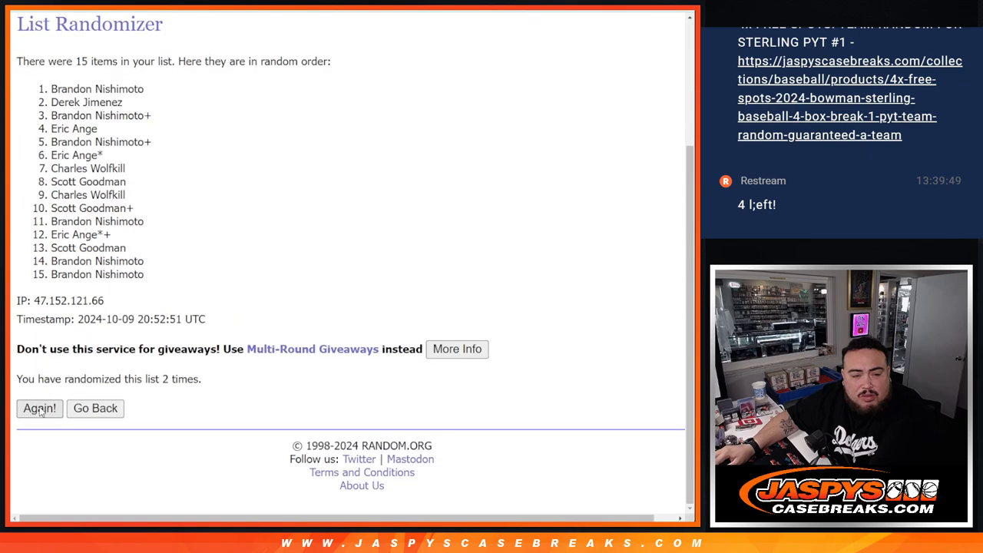
click(40, 409)
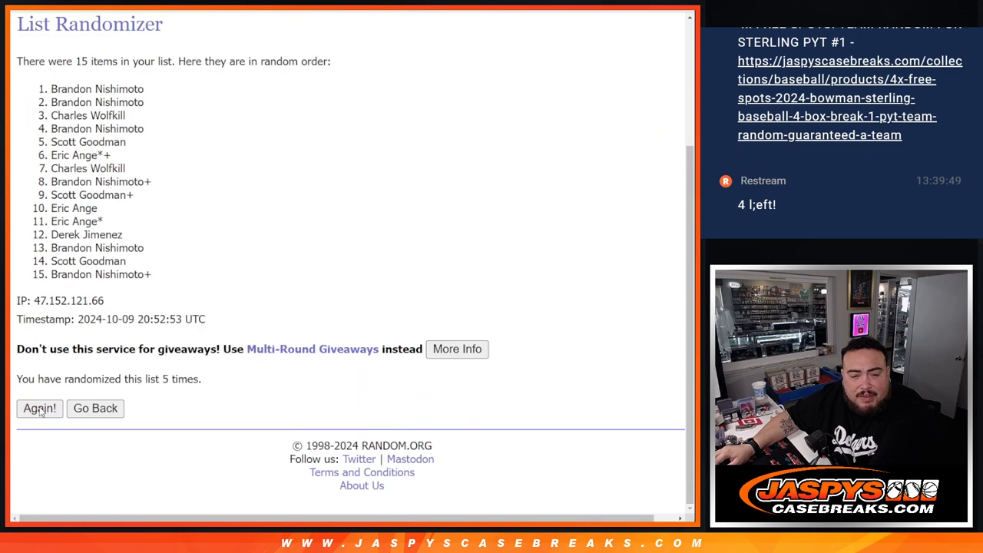
click(40, 408)
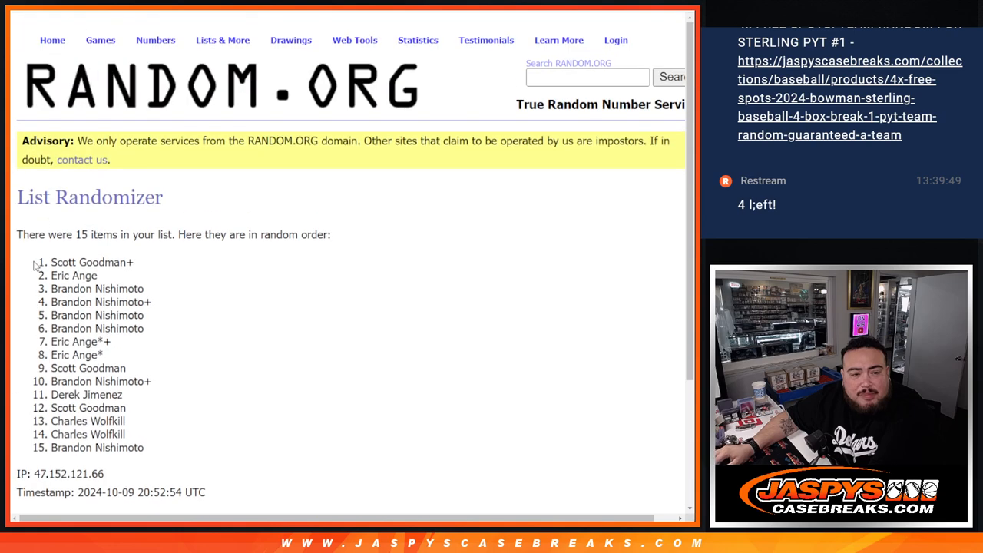
- Copy the final shuffled 15 names into column A beside the MLB teams
drag(39, 261, 185, 448)
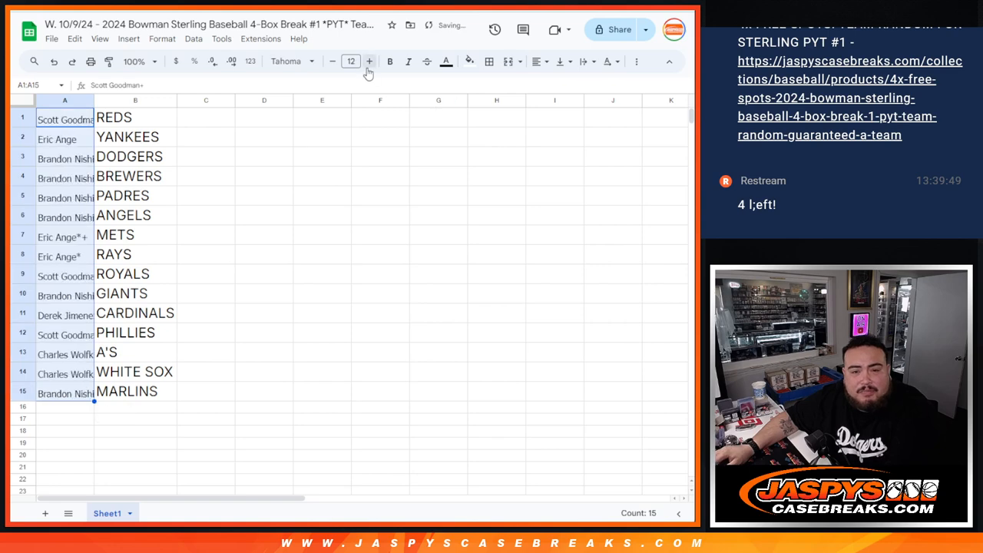
- Enlarge the names, widen column A to fit, and append ^ to every name
click(368, 62)
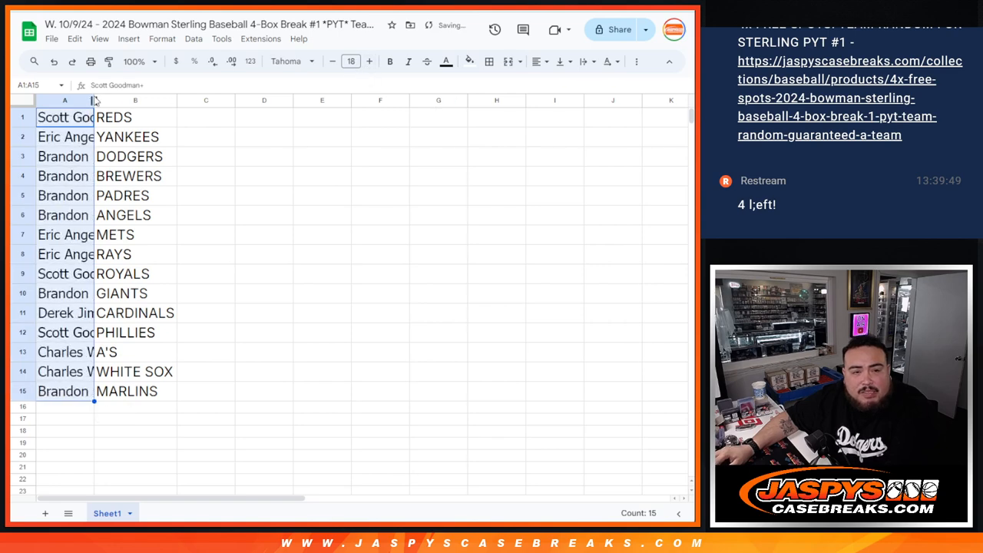
drag(95, 100, 193, 100)
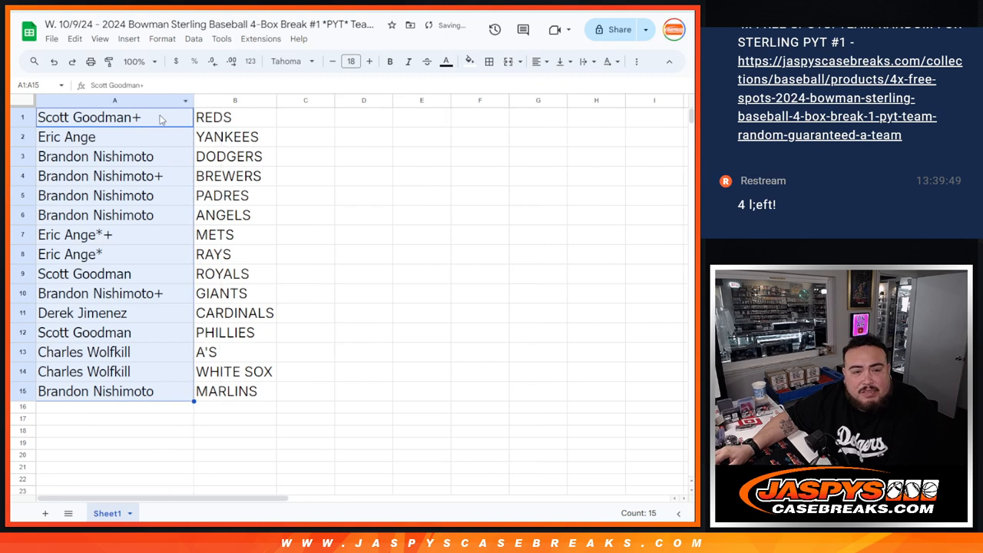
text(^)
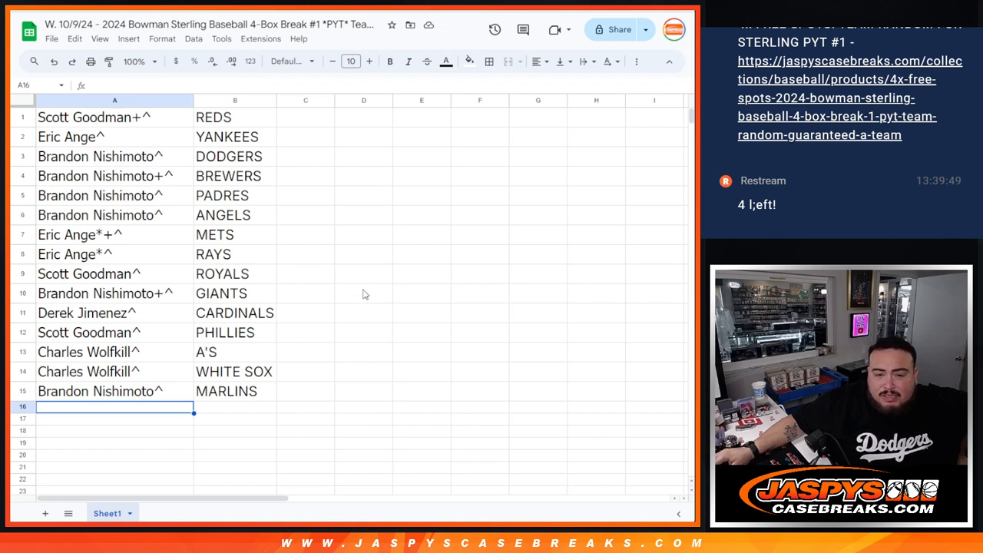
mouse_move(365, 267)
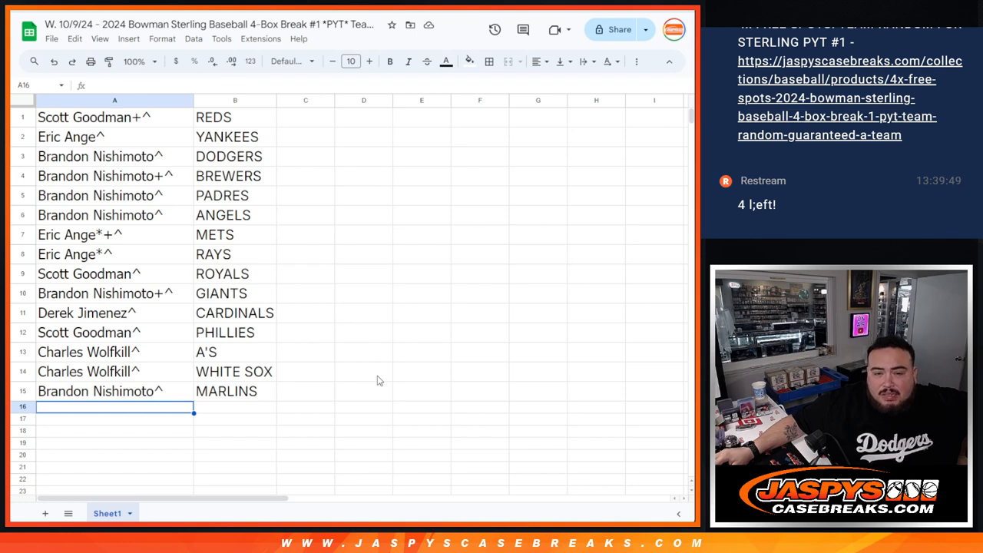
click(235, 175)
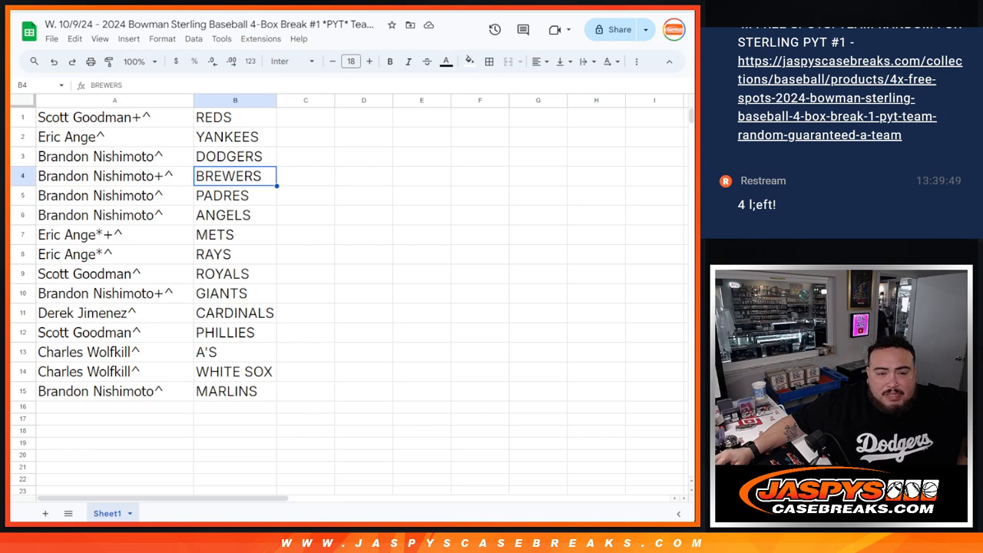
click(235, 135)
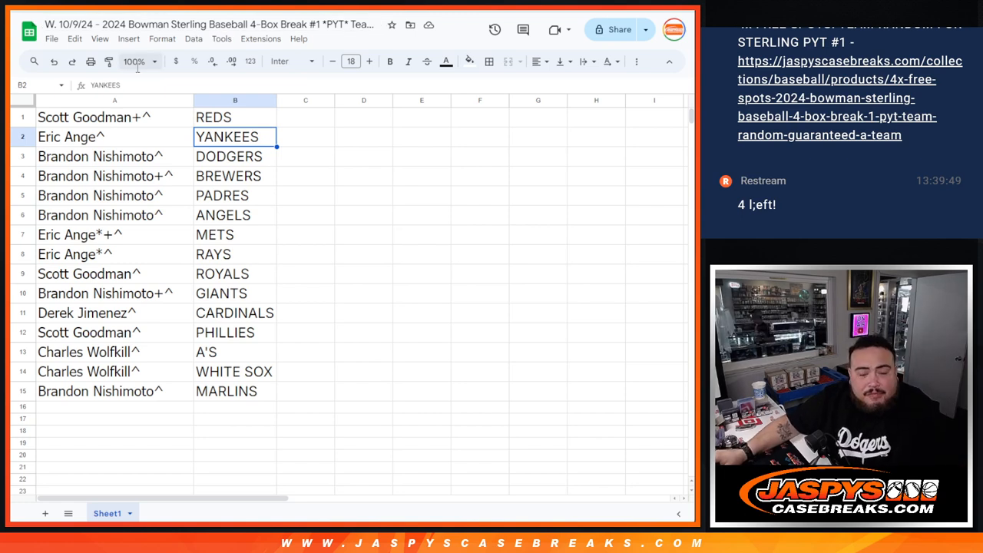
click(113, 117)
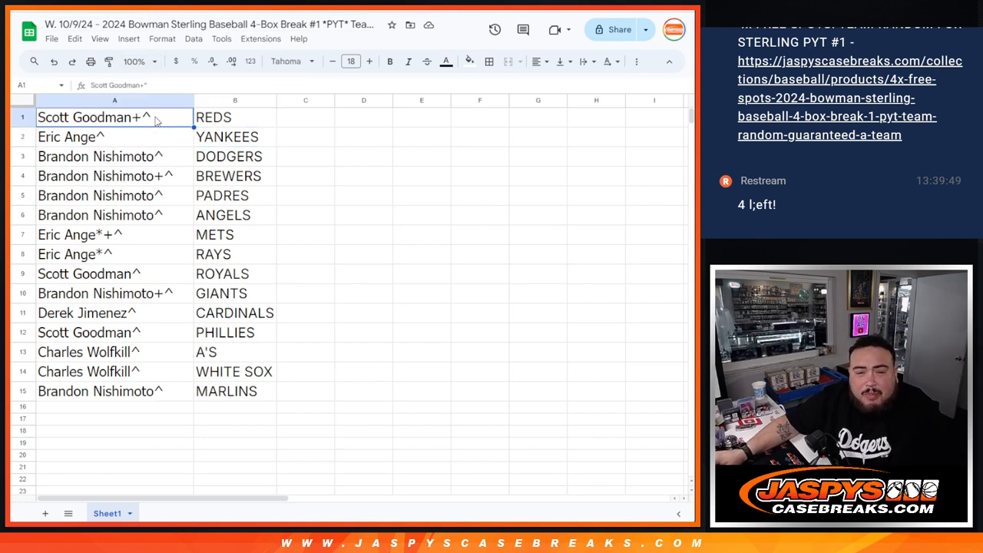
mouse_move(537, 363)
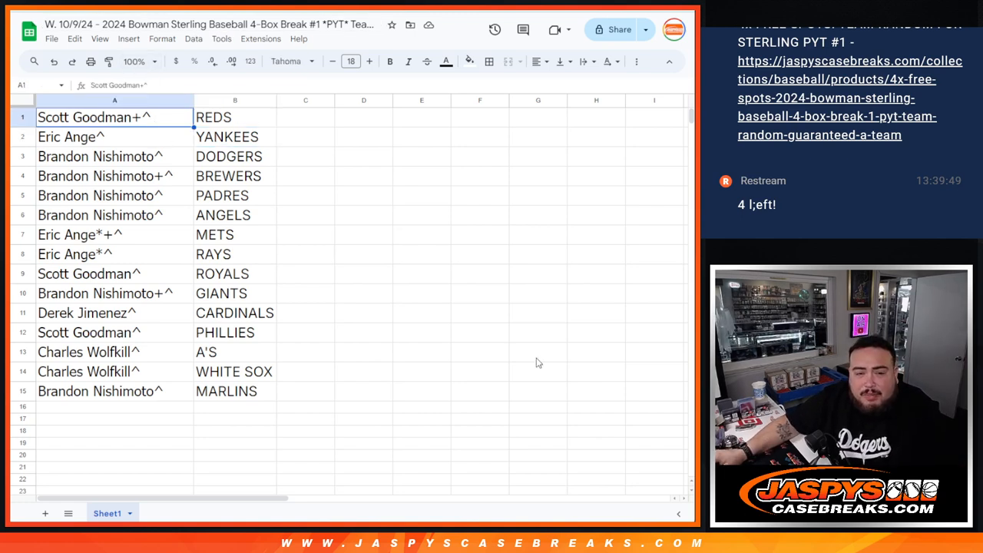